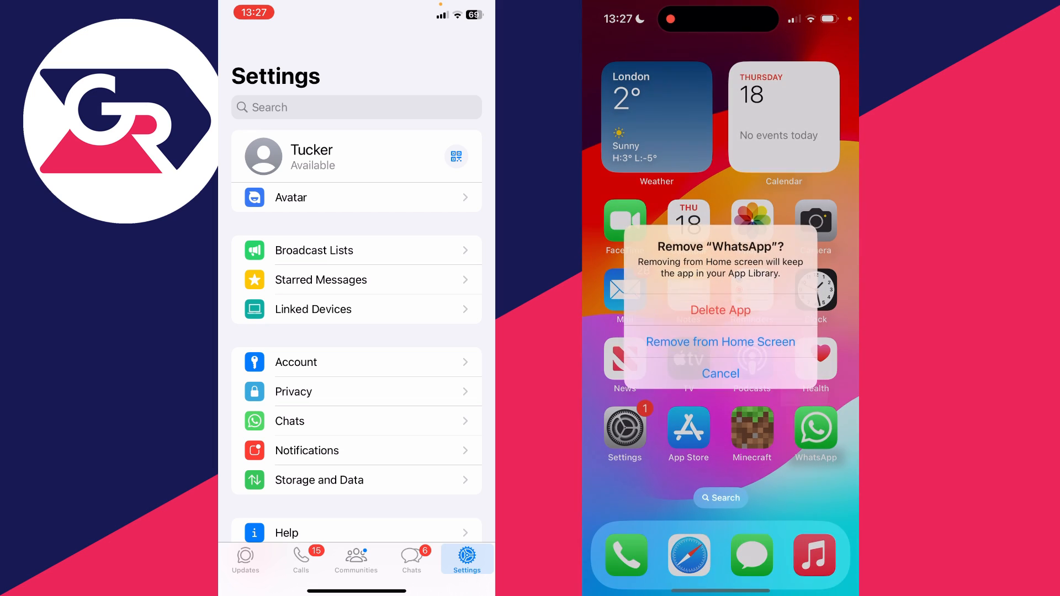
Delete the old WhatsApp and its data from the second iPhone
left_click(720, 310)
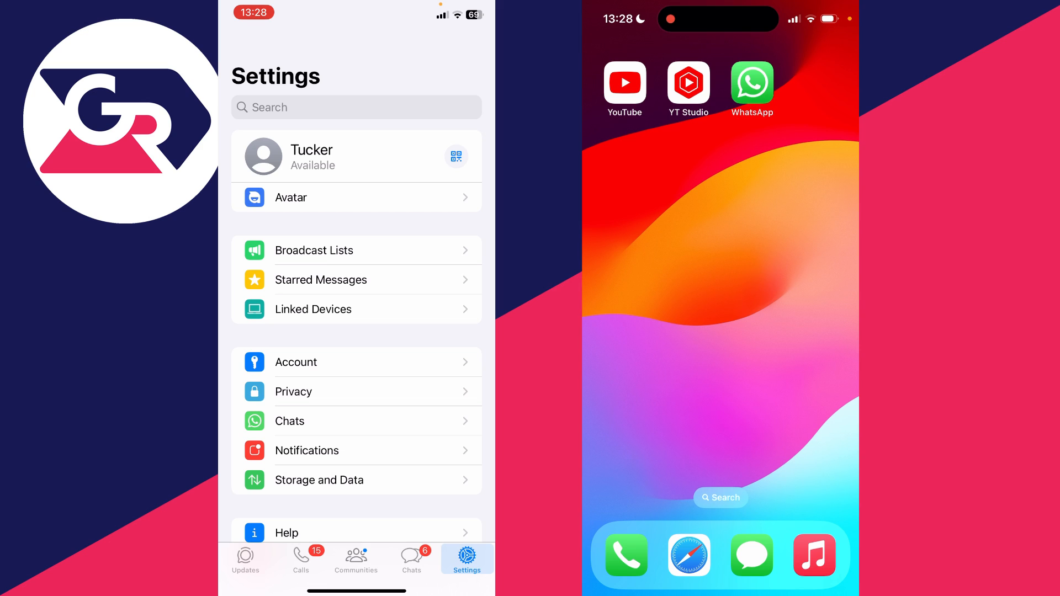
Launch the new WhatsApp, accept the terms, and choose Link as Companion Device
left_click(751, 84)
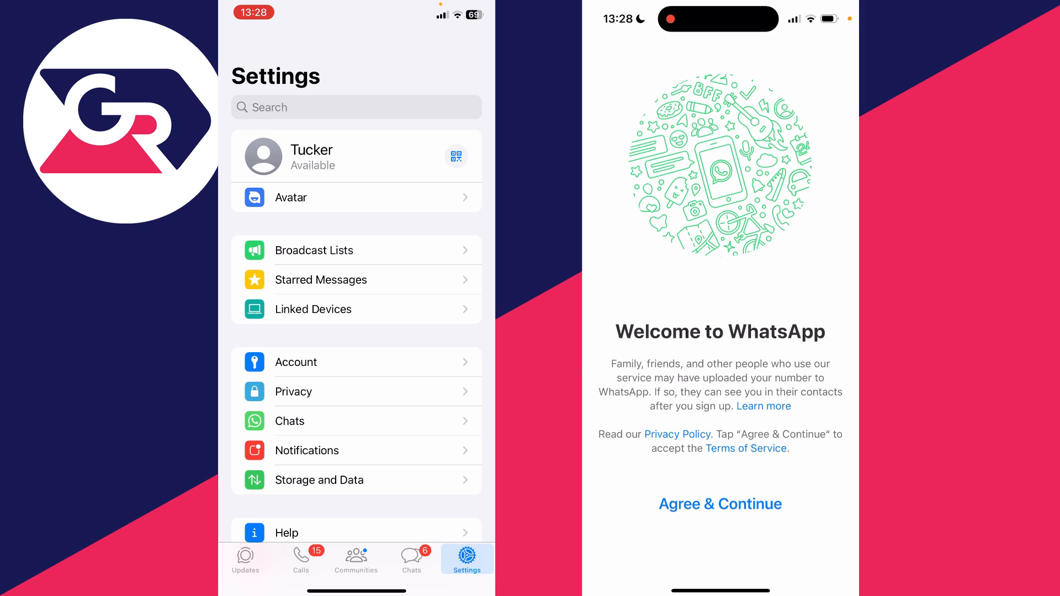
left_click(719, 503)
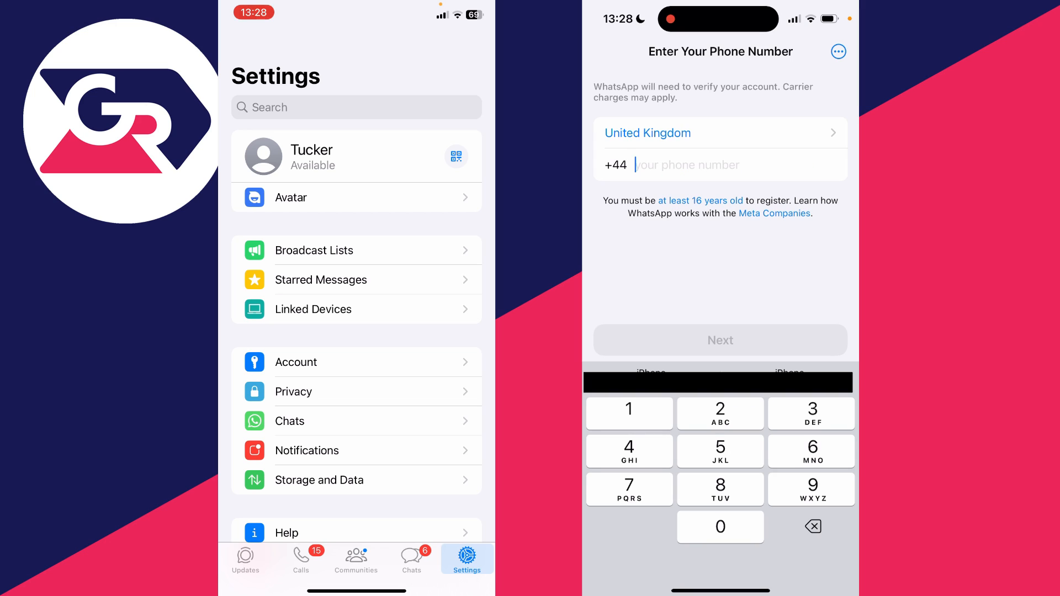
left_click(838, 51)
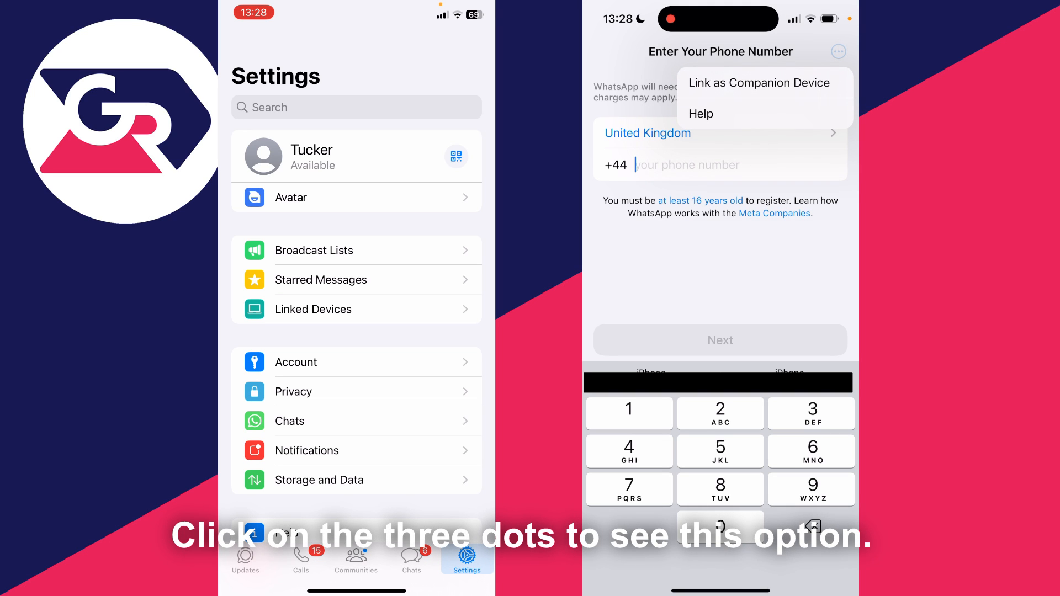
left_click(759, 82)
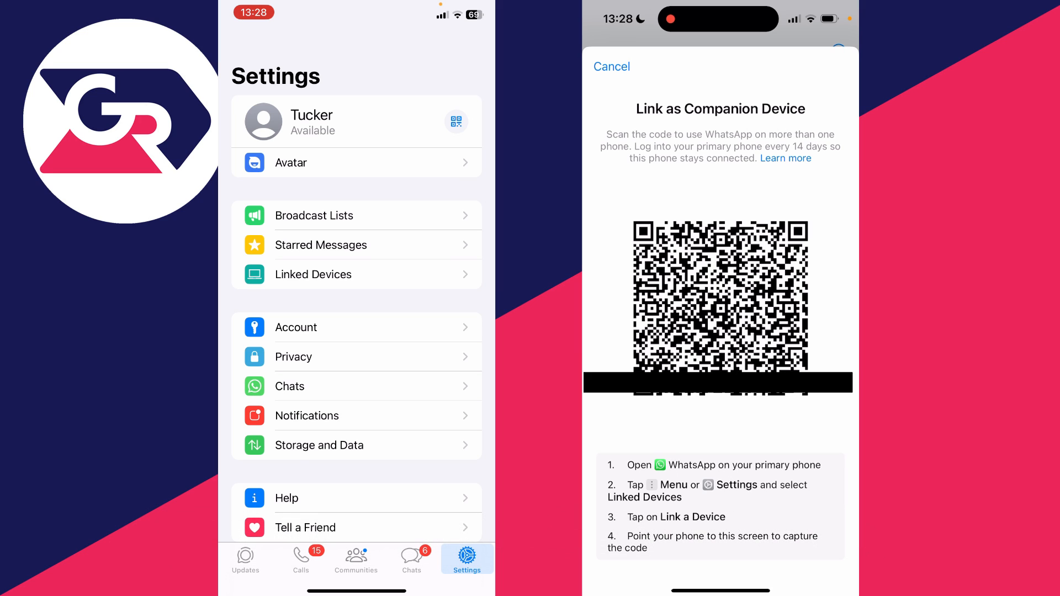
On the main phone, start linking a new device from Linked Devices
scroll("down", 3)
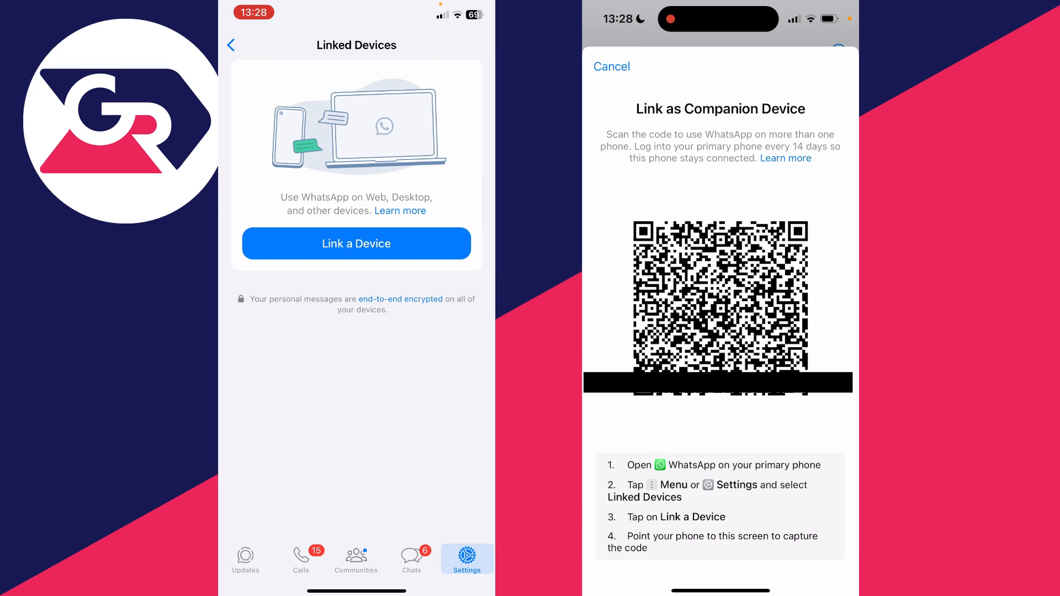
left_click(355, 243)
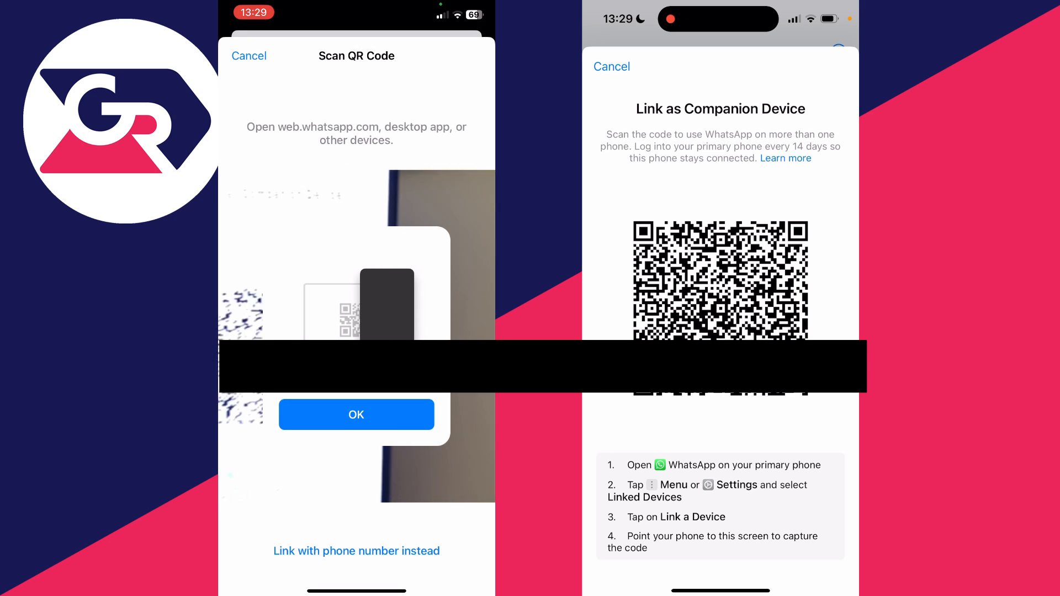
Dismiss the scanning tip on the main phone and scan the second phone's code
left_click(356, 414)
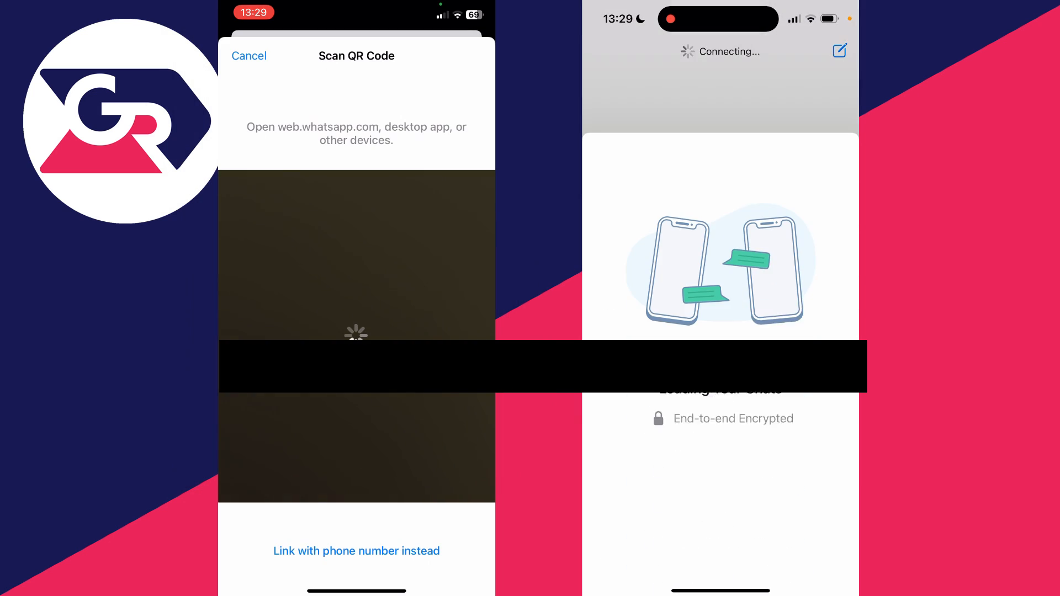